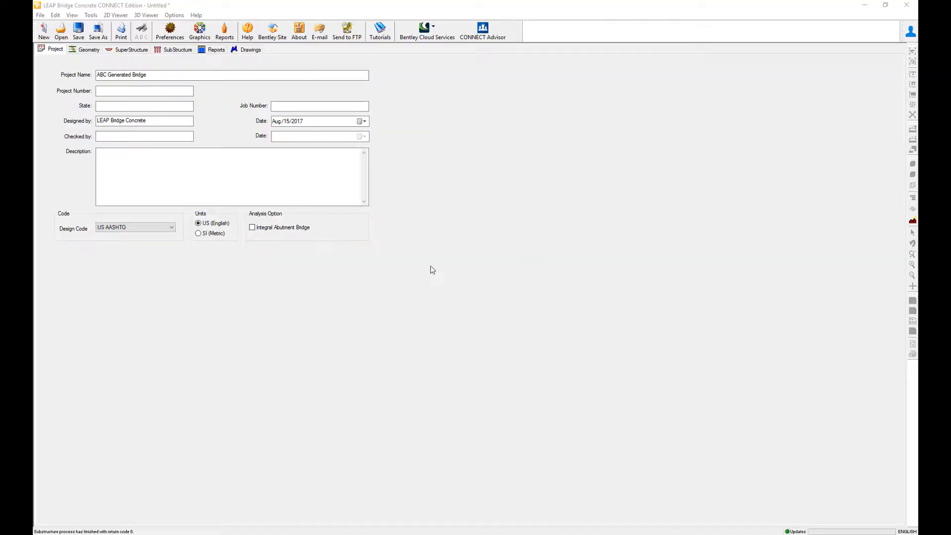
# - Check the precast girder Beam tab's strand layout and passing design summary, then close the girder module
pyautogui.click(88, 49)
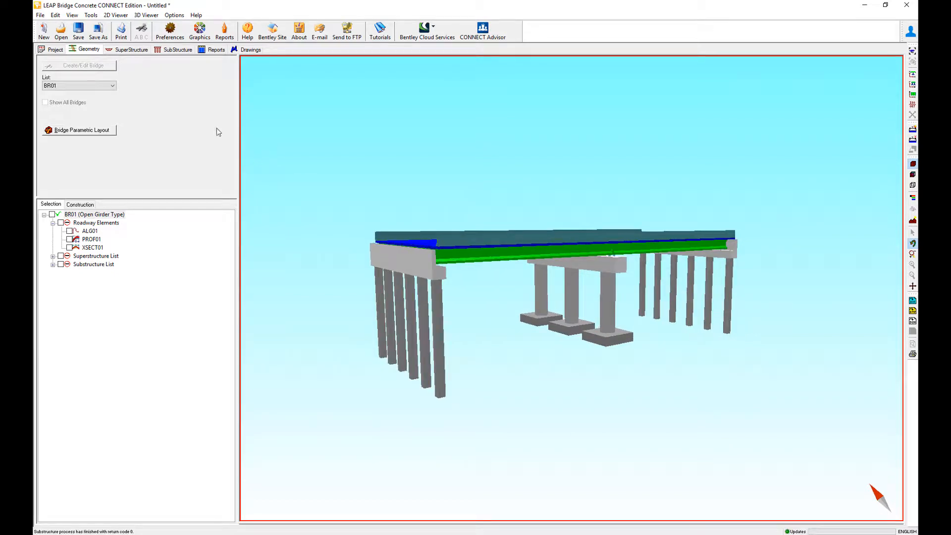
pyautogui.click(130, 50)
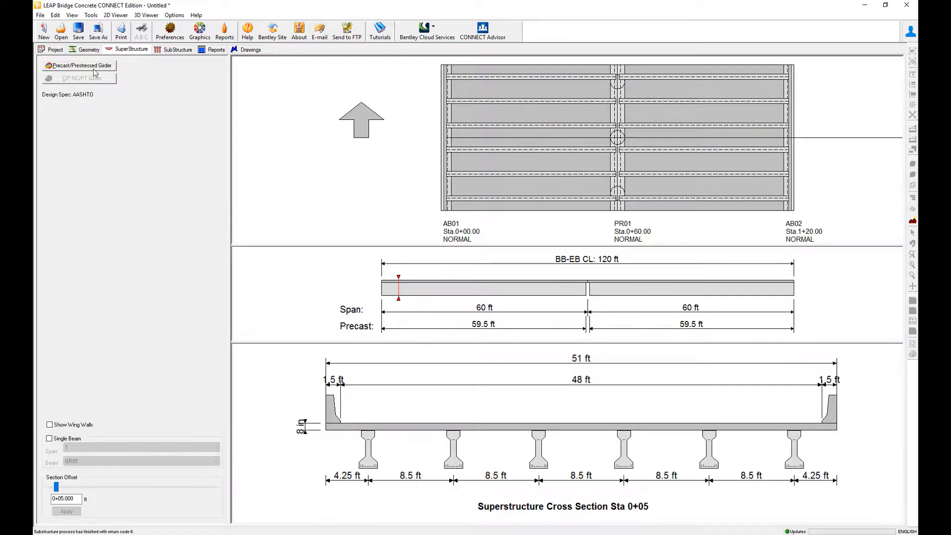
pyautogui.click(79, 65)
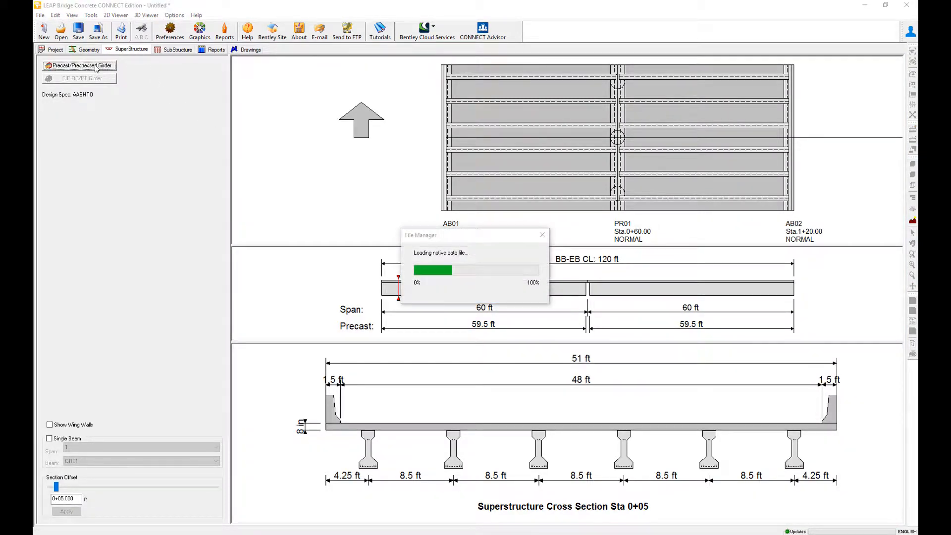
pyautogui.click(80, 66)
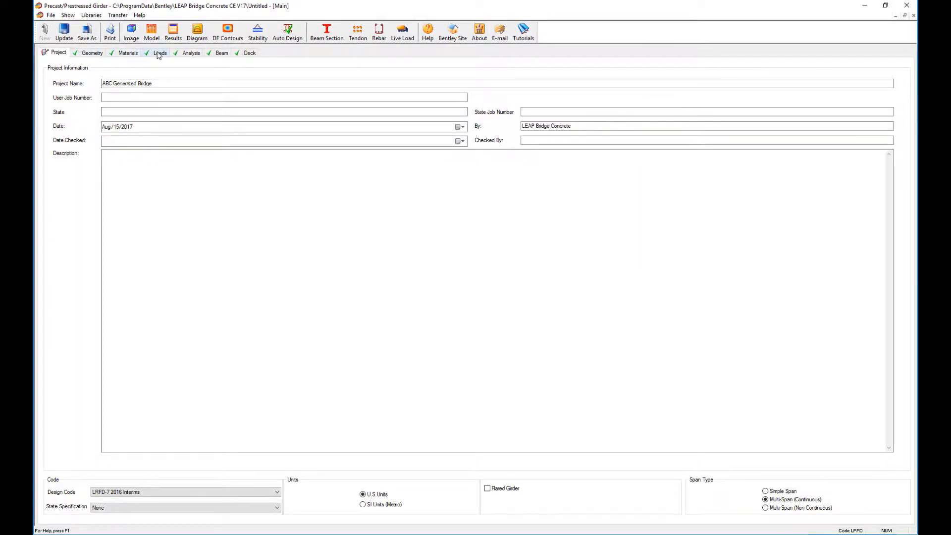
pyautogui.click(223, 52)
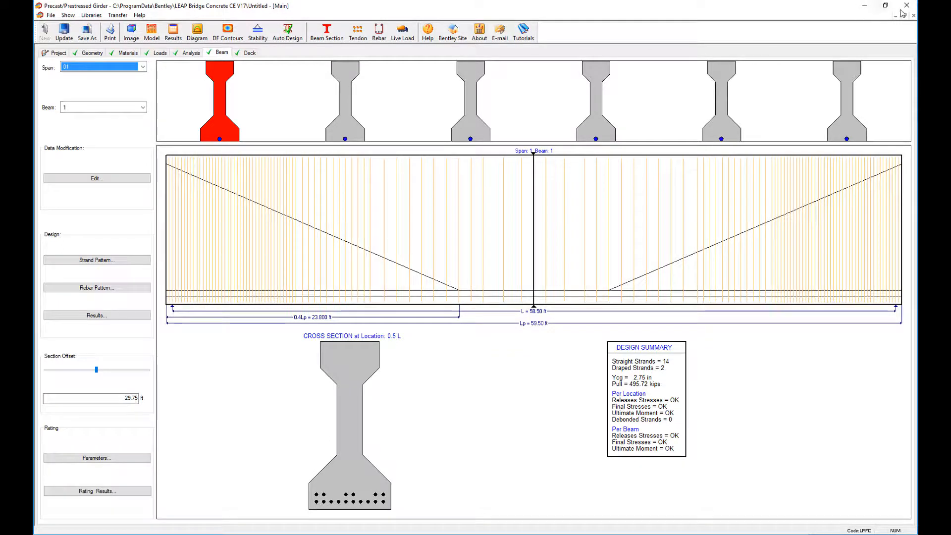
pyautogui.click(63, 30)
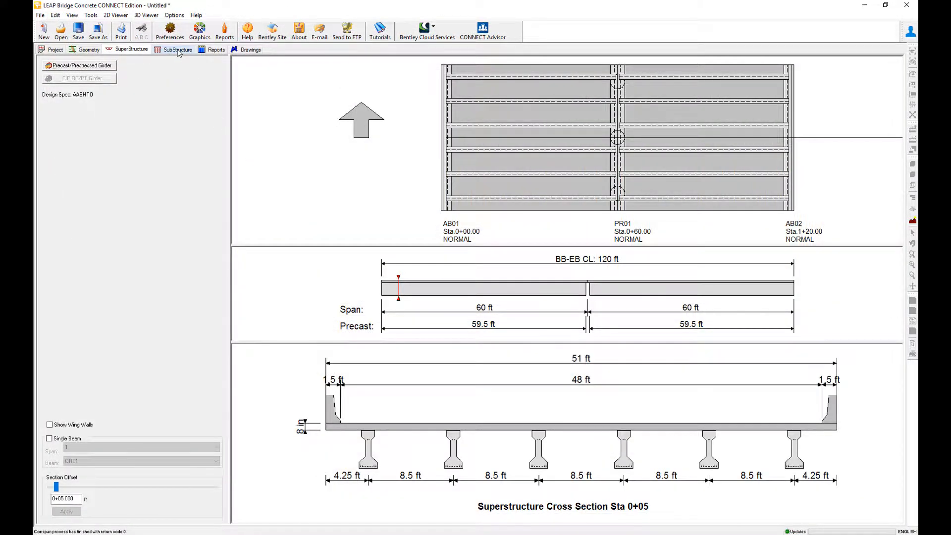
# - Launch pier PR01 from the SubStructure layout into the substructure module
pyautogui.click(177, 49)
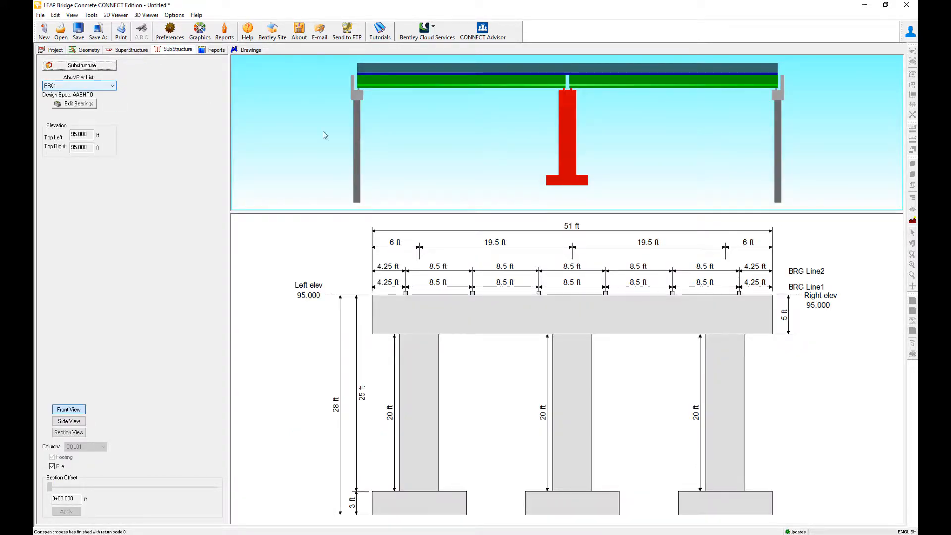
pyautogui.click(82, 66)
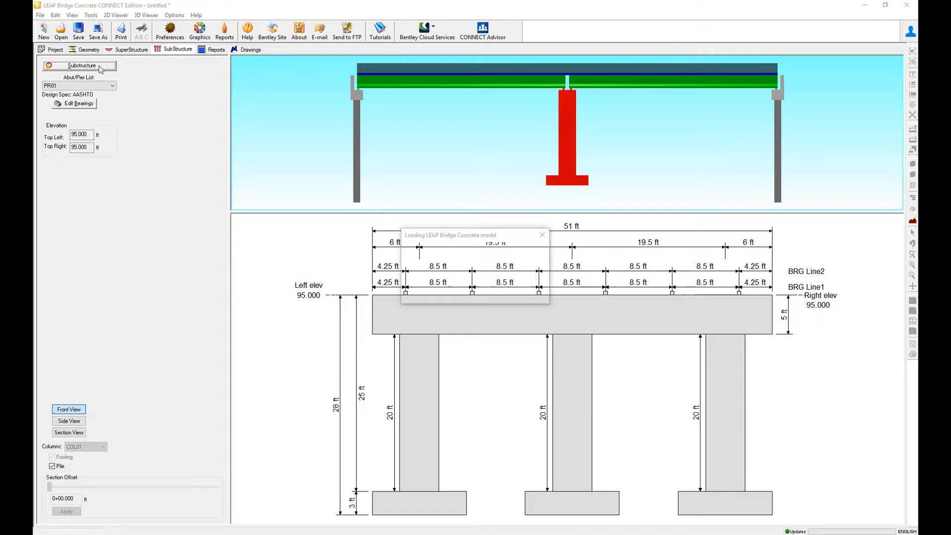
pyautogui.click(81, 66)
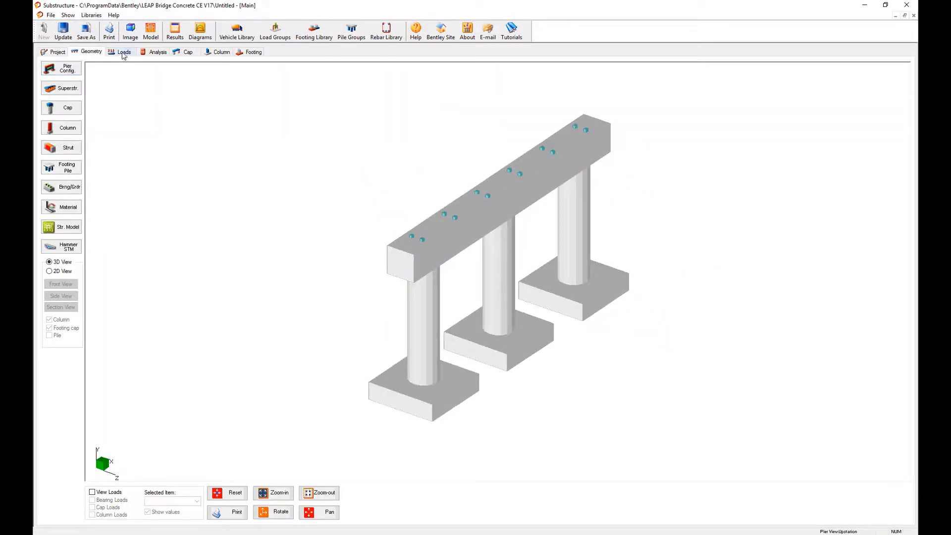
# - Add an EQ: Earthquake Effect load EQ1 and select the Extreme Event Seismic Group I combination
pyautogui.click(128, 52)
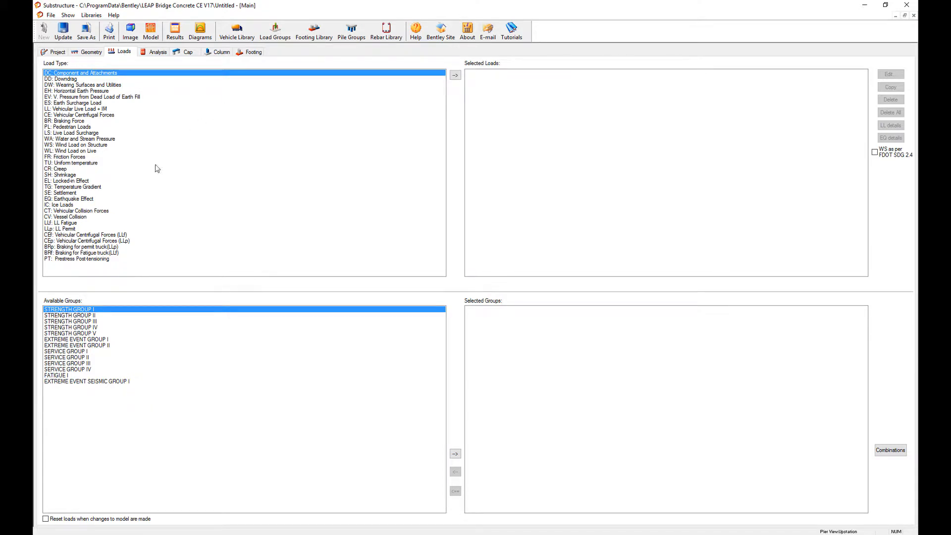
pyautogui.click(67, 199)
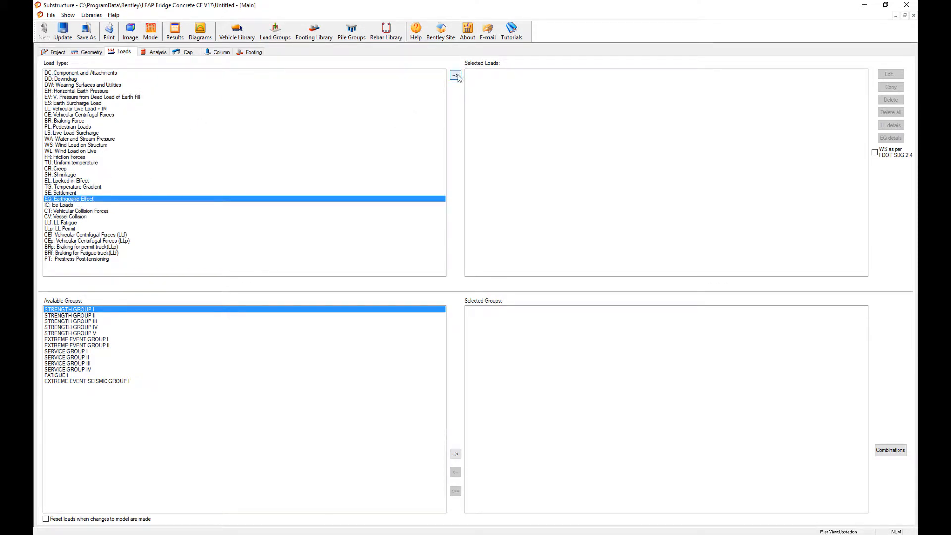
pyautogui.click(454, 77)
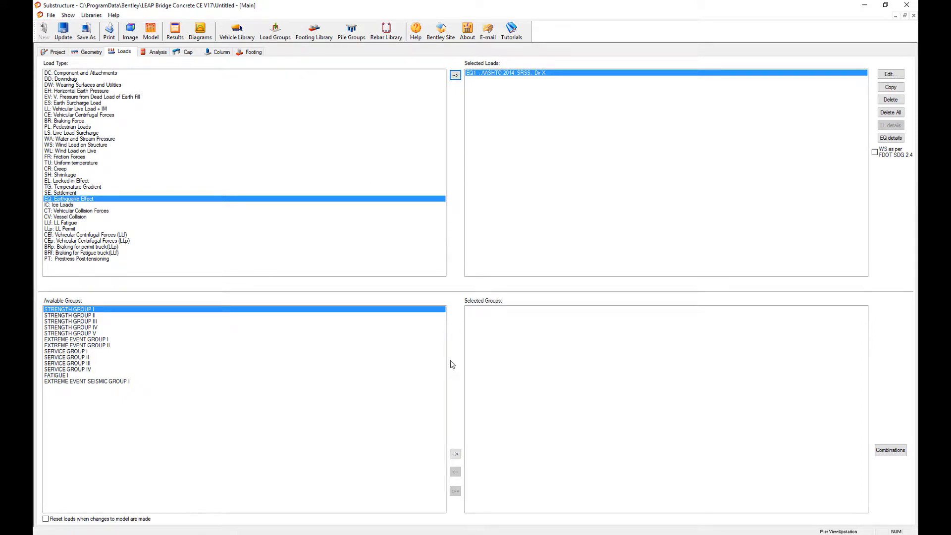
pyautogui.click(86, 382)
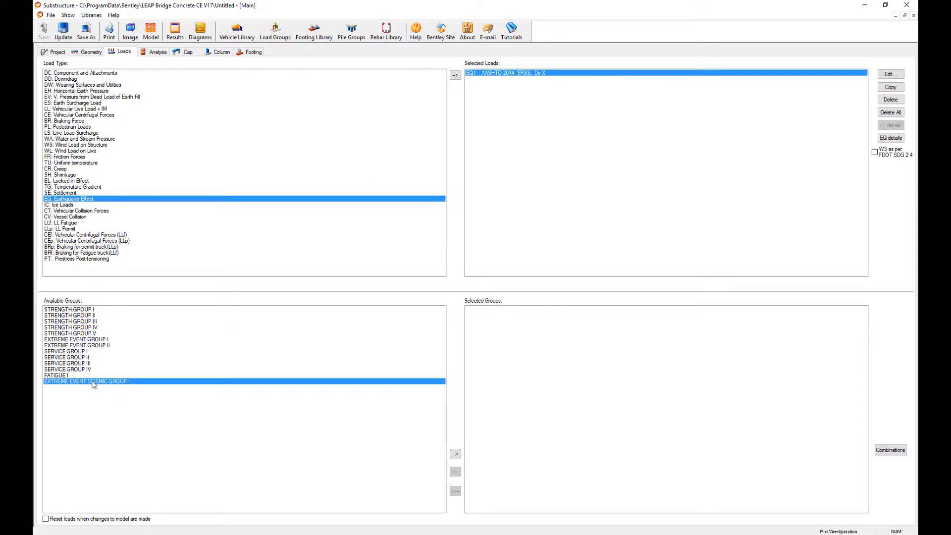
pyautogui.click(455, 453)
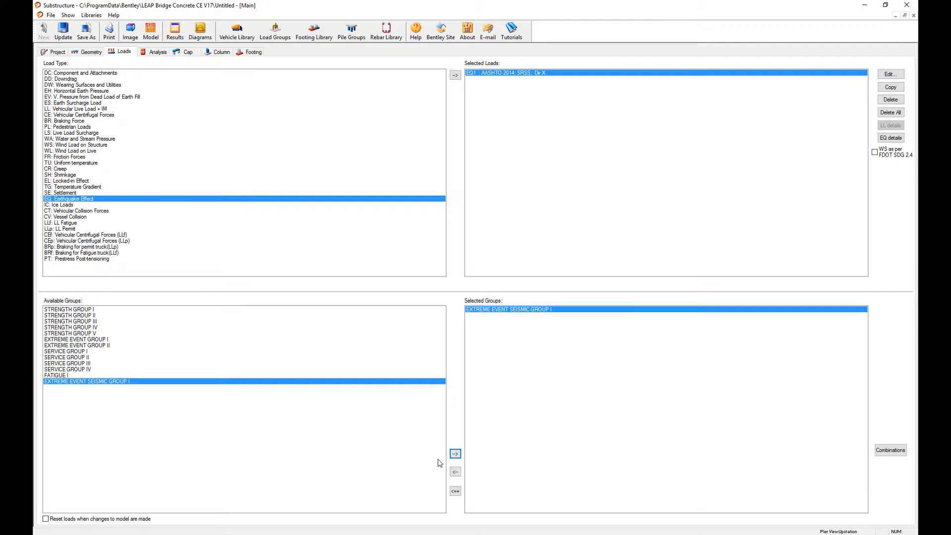
pyautogui.moveTo(516, 67)
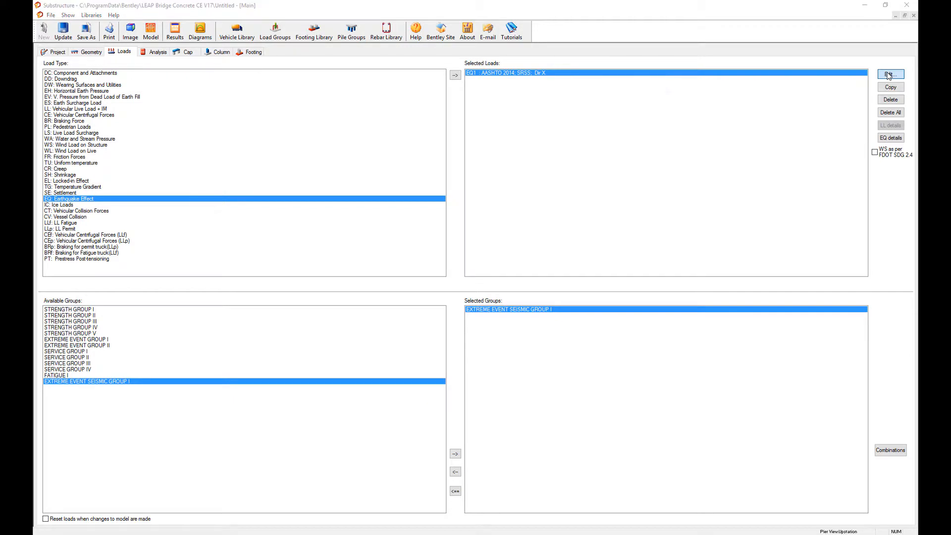
pyautogui.click(891, 74)
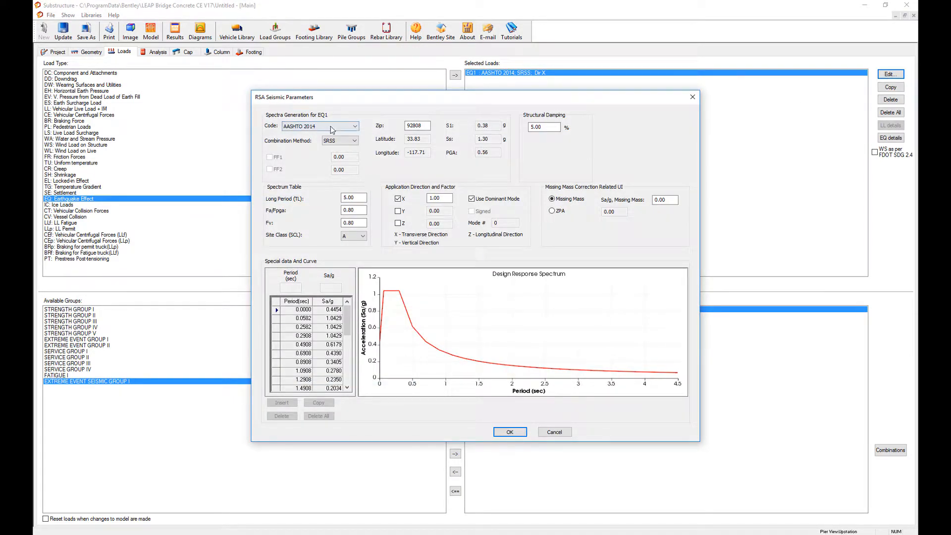
pyautogui.moveTo(398, 172)
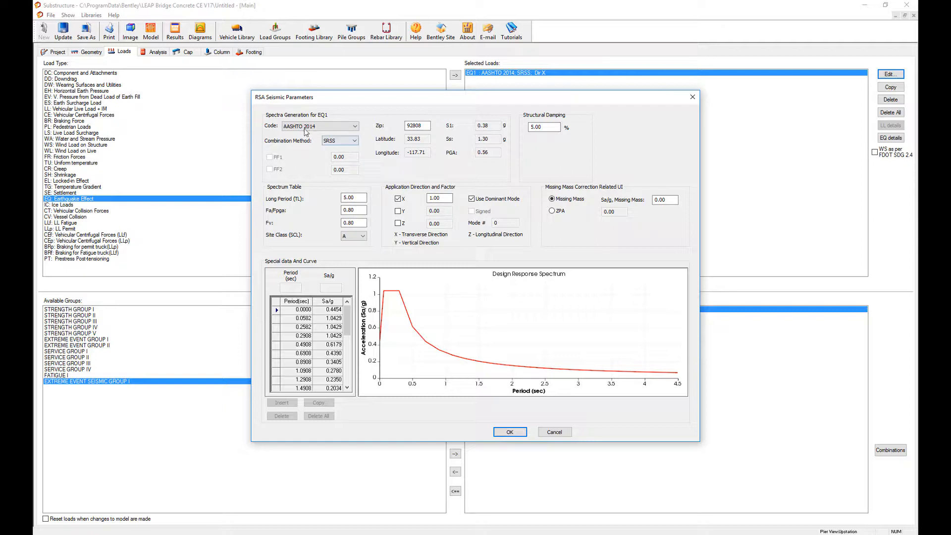
pyautogui.click(359, 125)
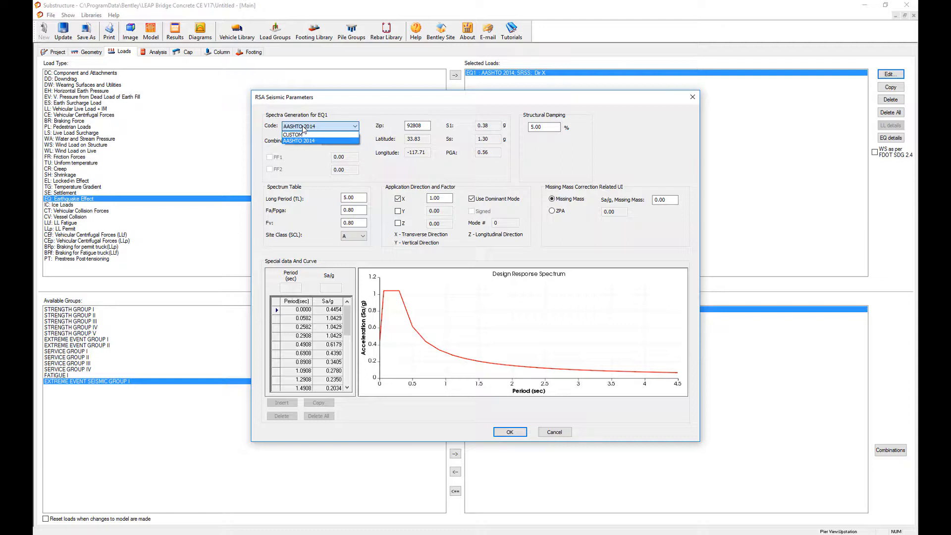
pyautogui.click(292, 134)
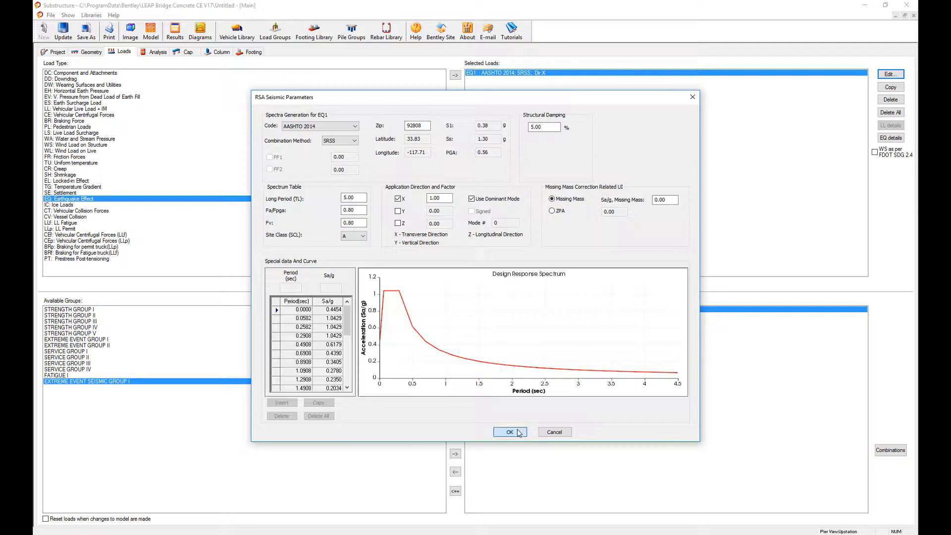
pyautogui.click(510, 432)
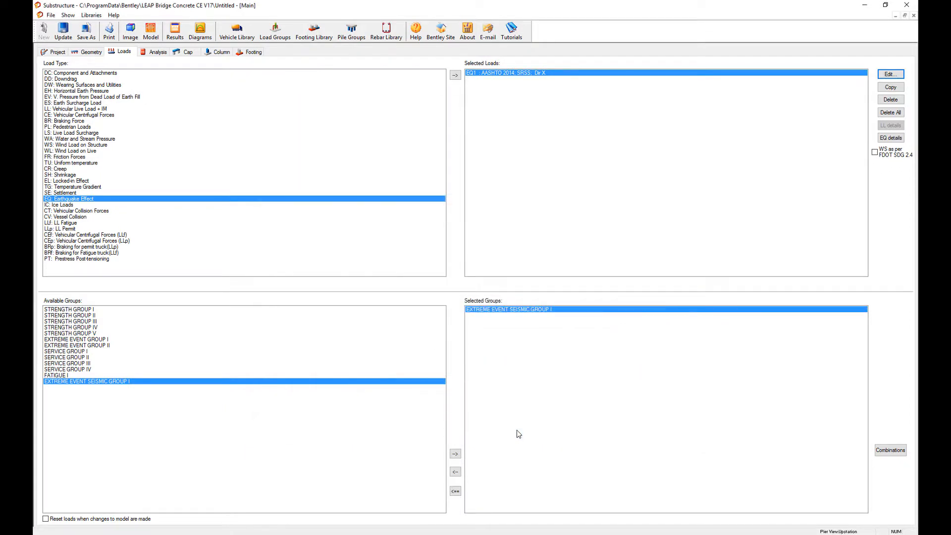
pyautogui.moveTo(579, 261)
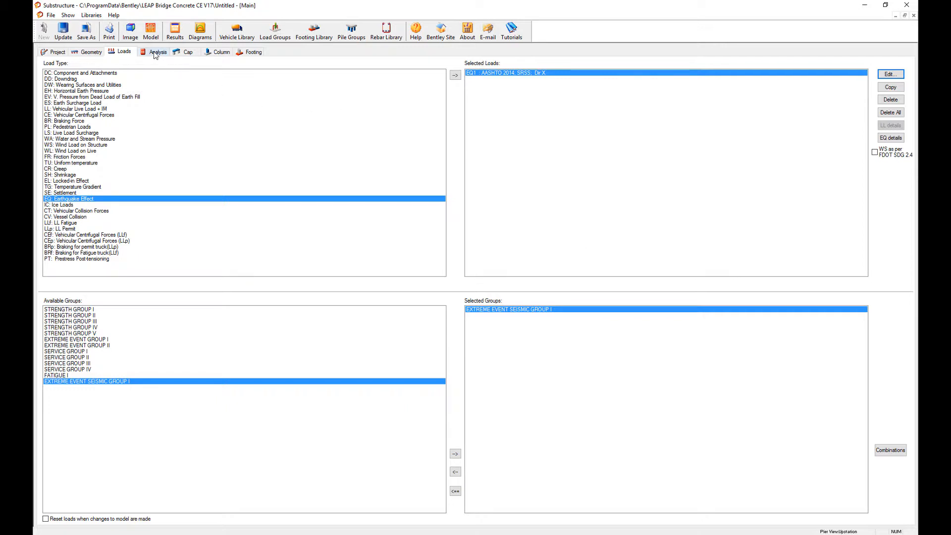
# - Run the pier analysis without generating default load combinations, then return to the Loads page
pyautogui.click(158, 51)
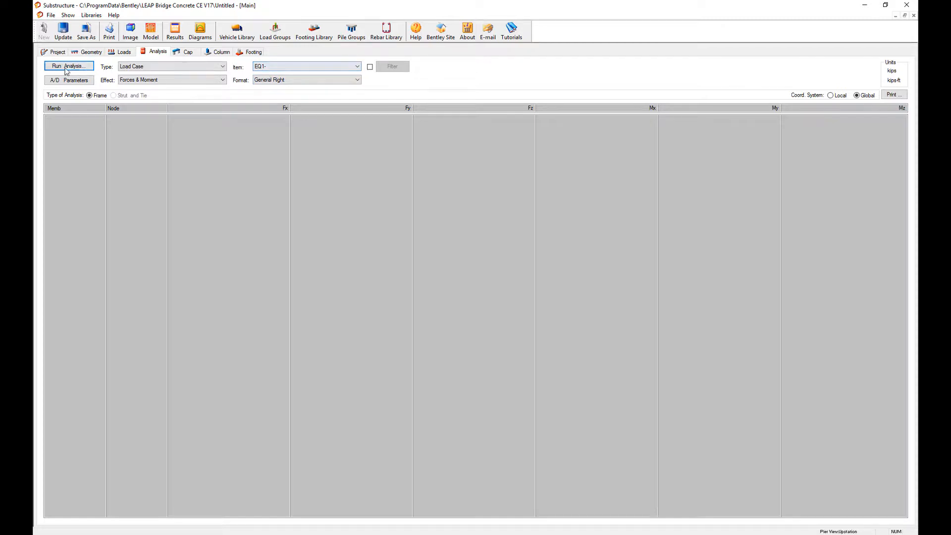
pyautogui.click(68, 66)
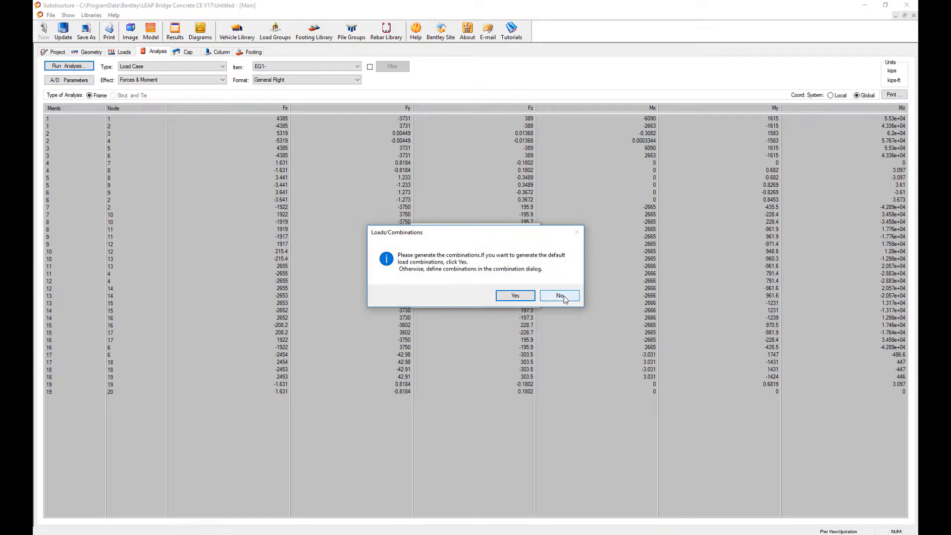
pyautogui.click(560, 295)
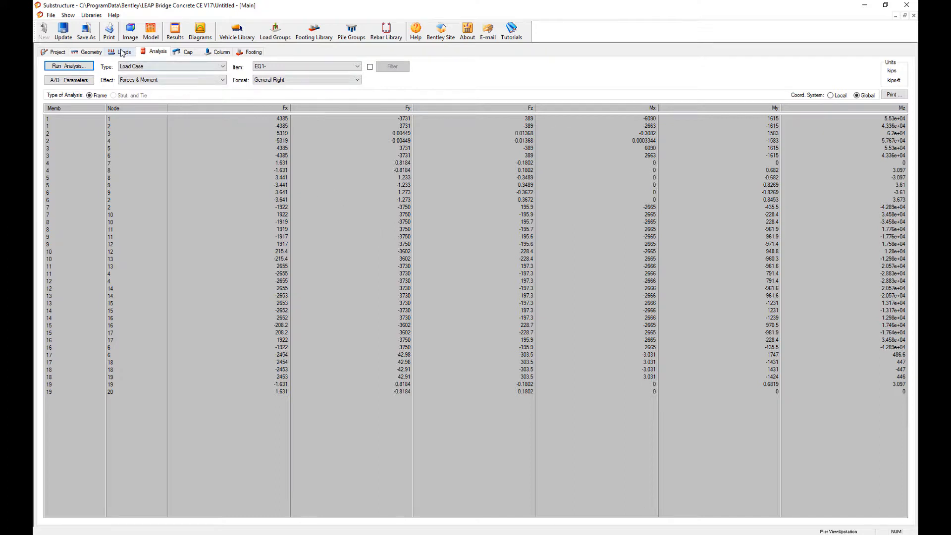
pyautogui.click(123, 52)
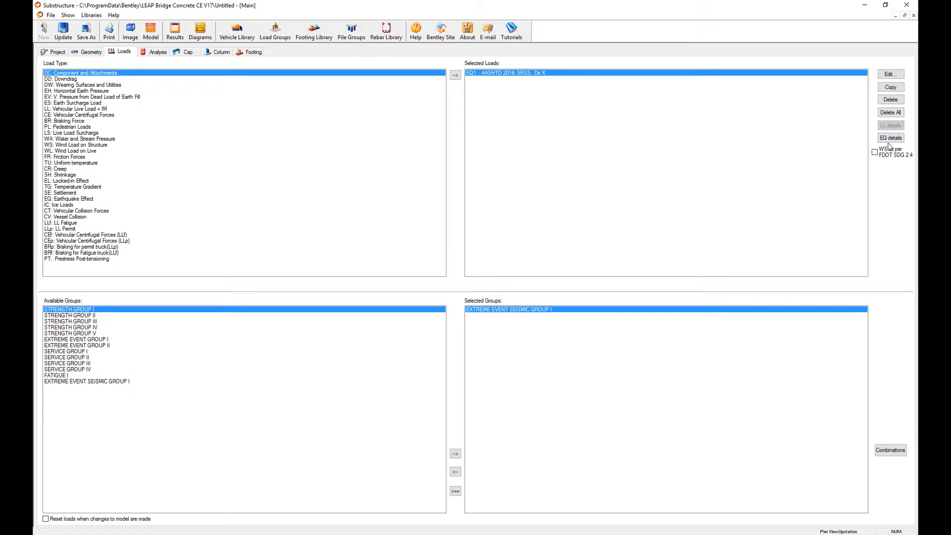
# - Scroll EQ1's generation report through mass participation, modal base actions and damping tables, then close it
pyautogui.click(892, 138)
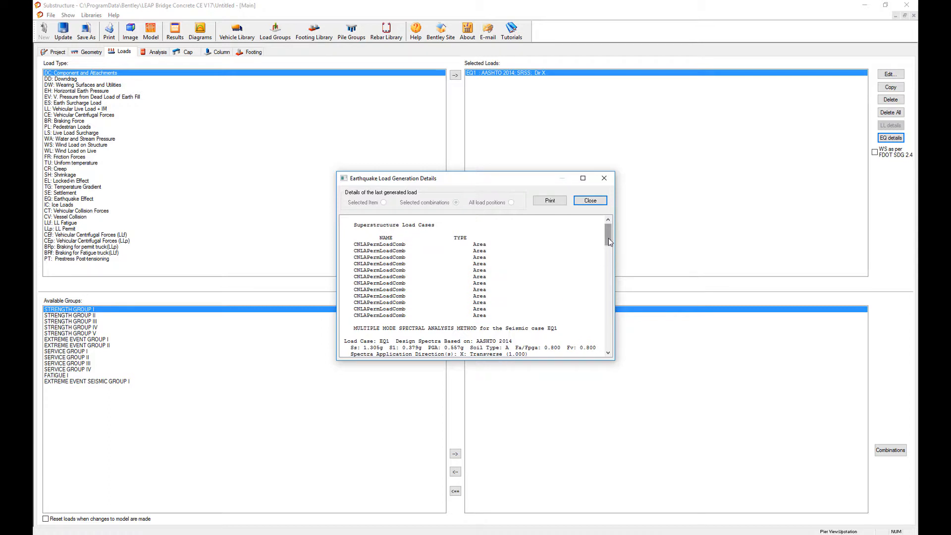
pyautogui.scroll(-3)
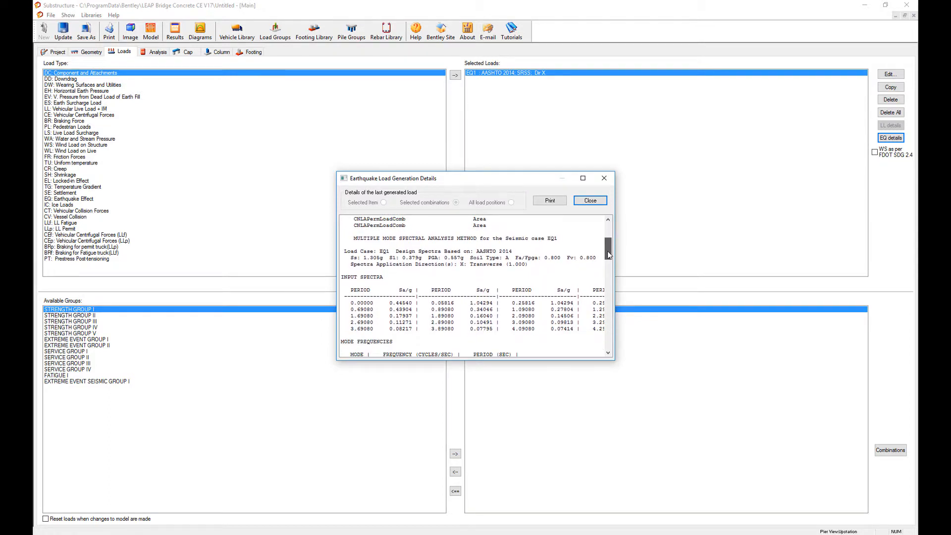
pyautogui.scroll(-3)
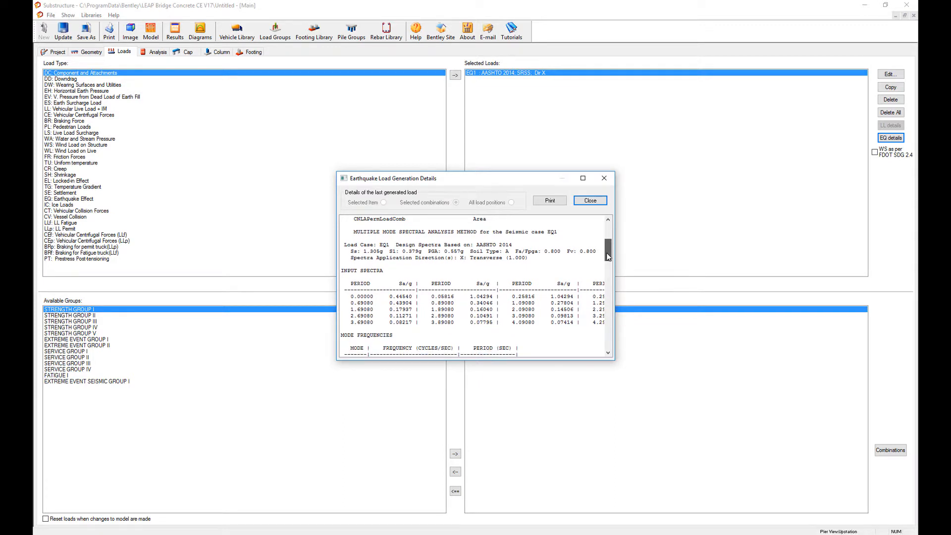
pyautogui.scroll(-3)
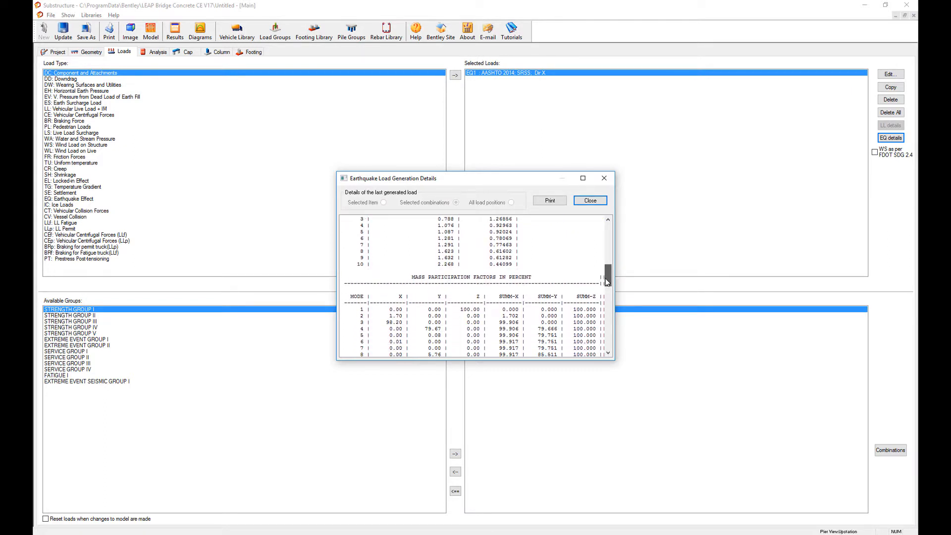
pyautogui.scroll(-3)
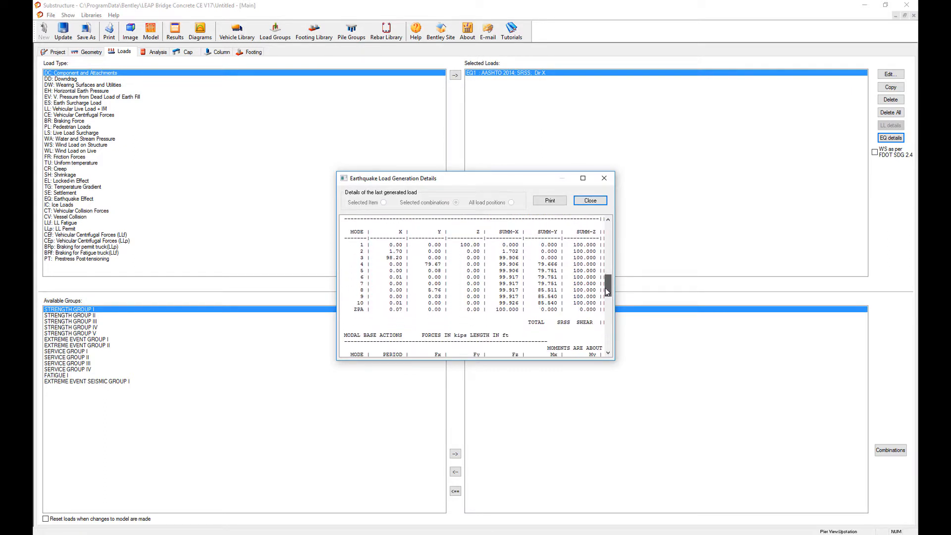
pyautogui.moveTo(471, 257)
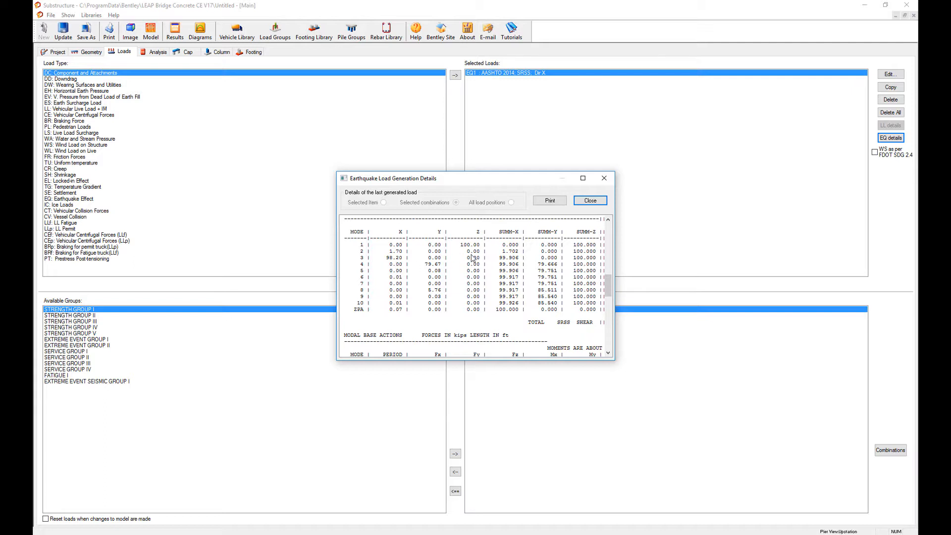
pyautogui.scroll(-3)
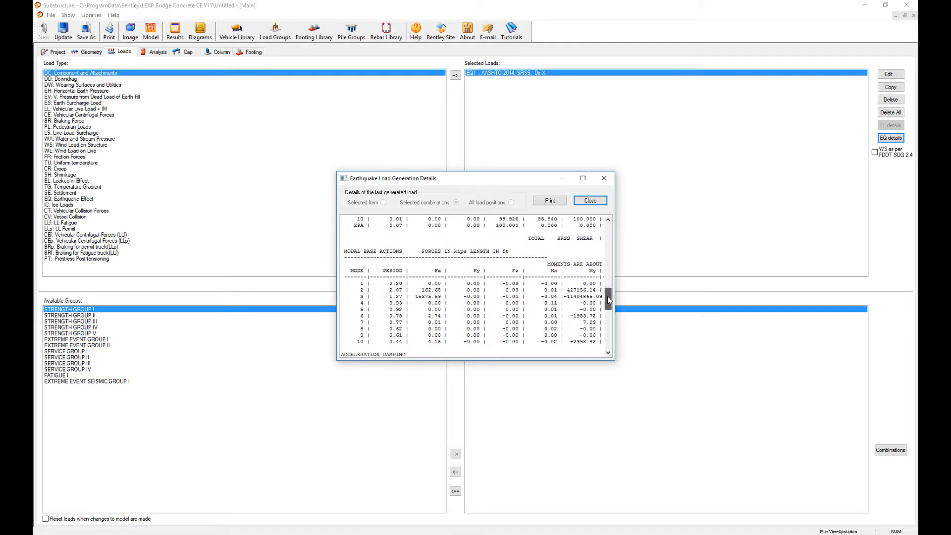
pyautogui.scroll(-3)
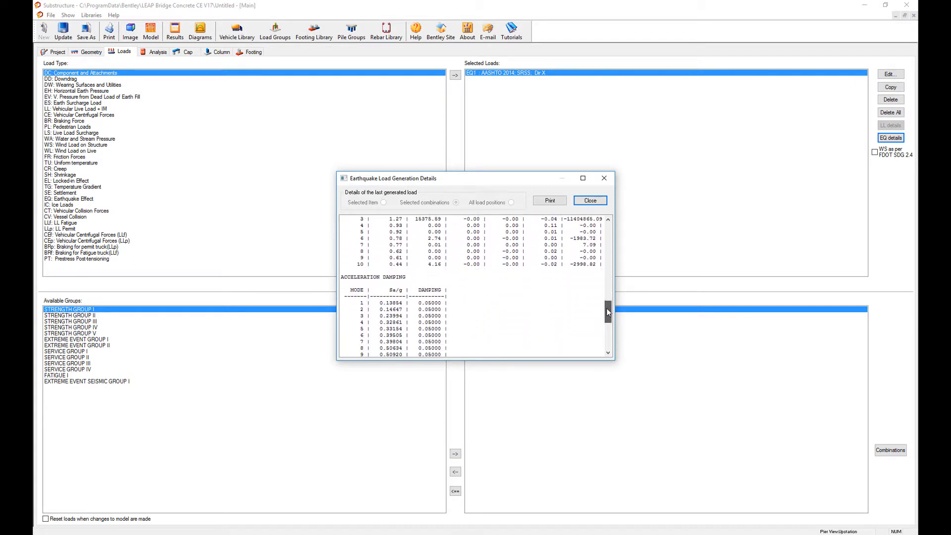
pyautogui.click(591, 200)
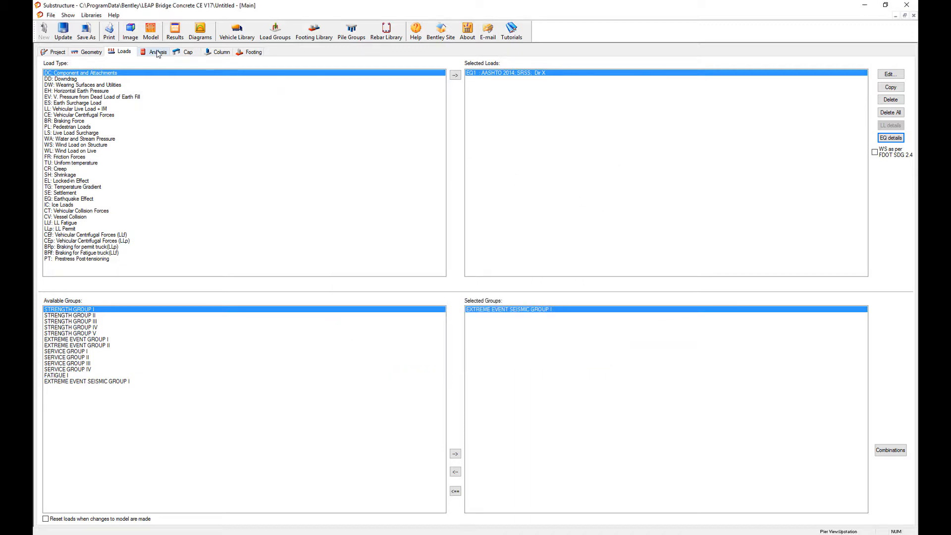
pyautogui.click(199, 30)
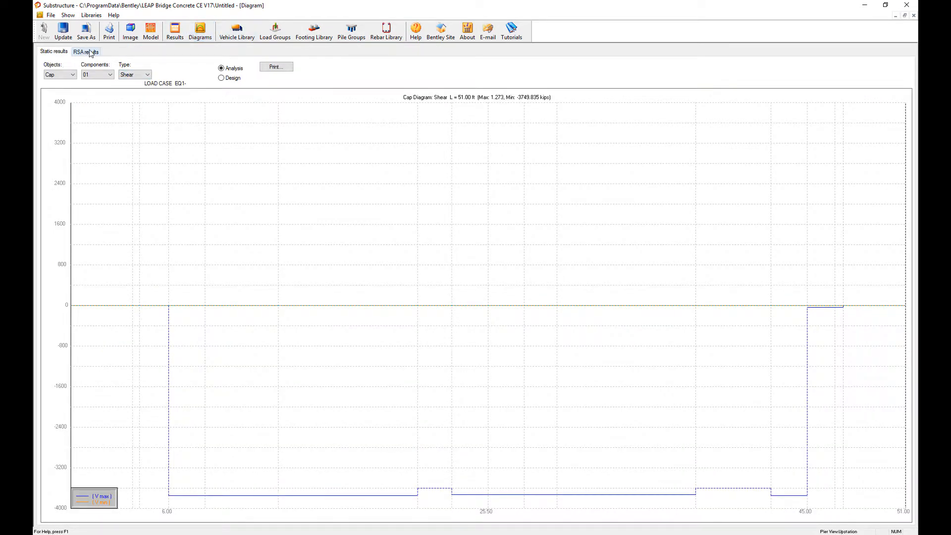
pyautogui.click(88, 52)
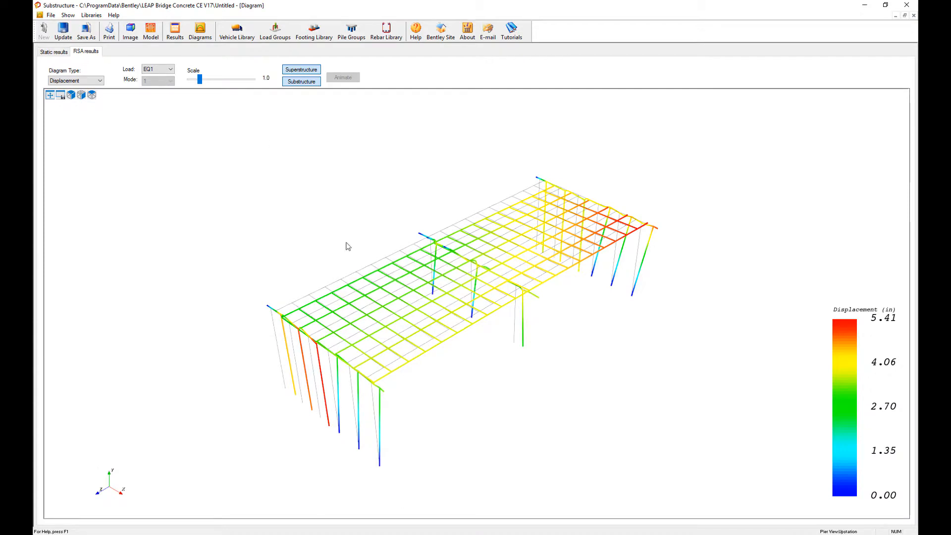
pyautogui.click(99, 80)
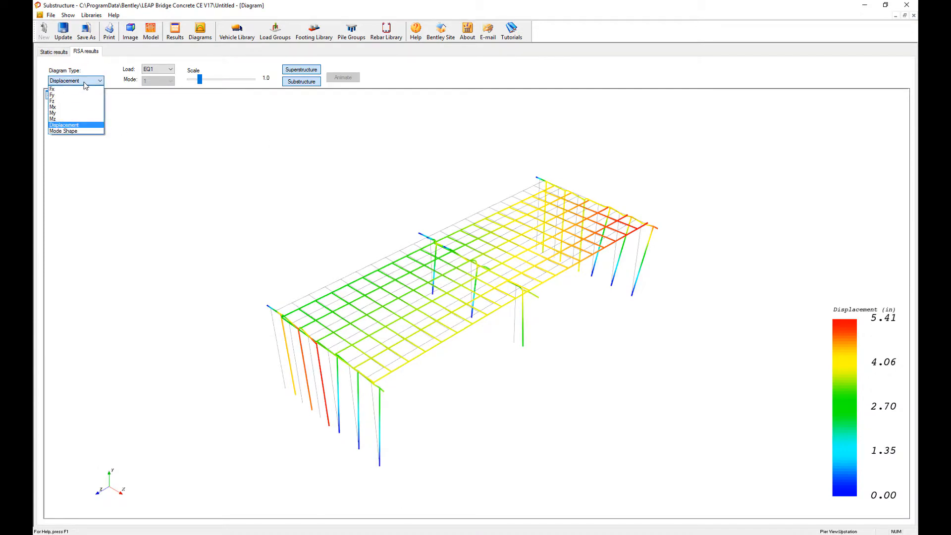
pyautogui.click(65, 131)
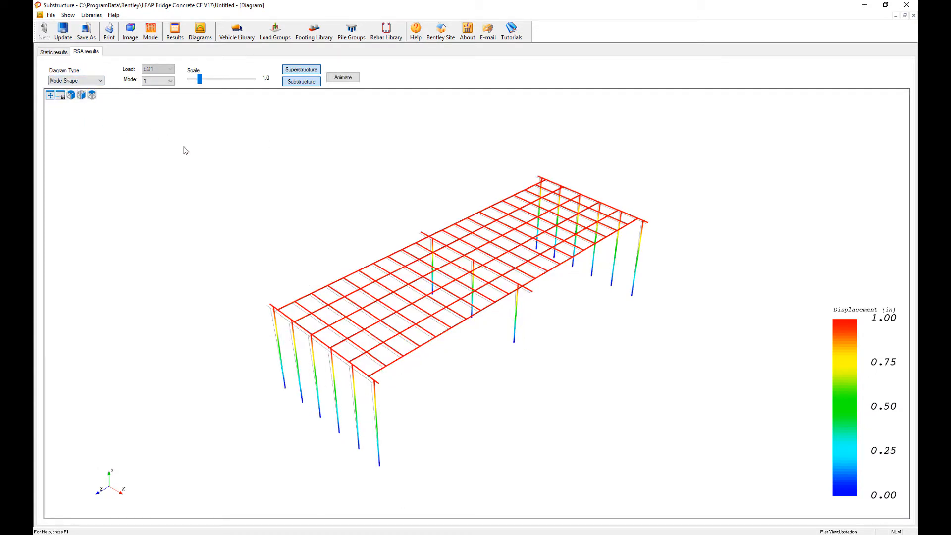
pyautogui.click(171, 80)
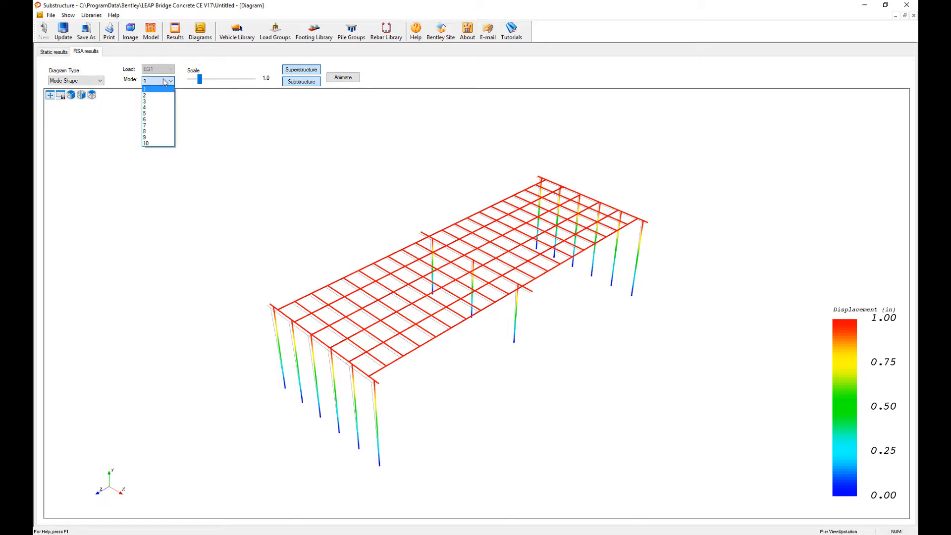
pyautogui.click(146, 113)
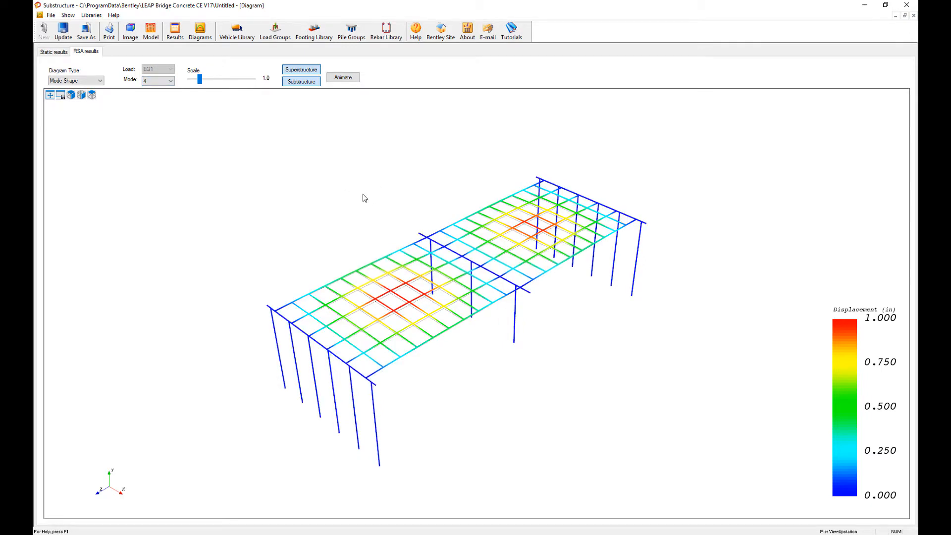
pyautogui.moveTo(199, 79); pyautogui.dragTo(205, 79)
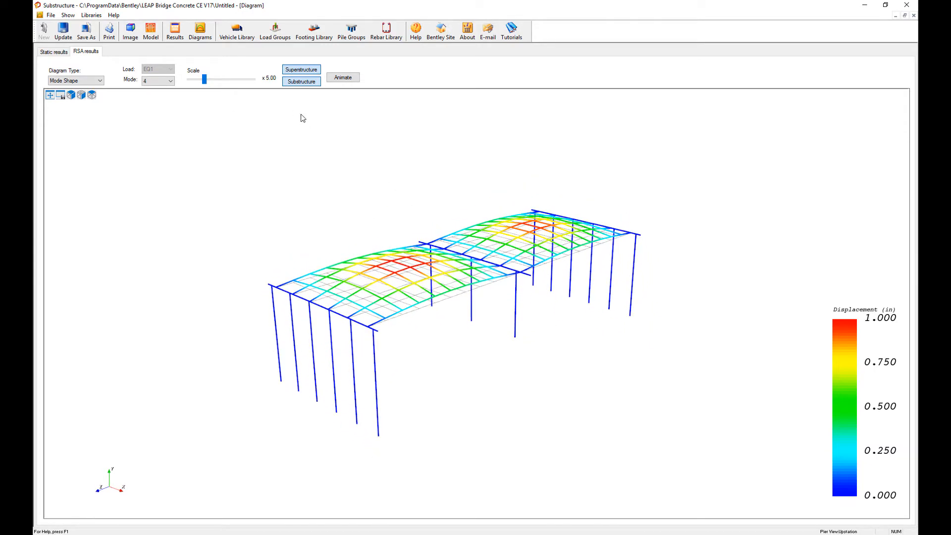
pyautogui.moveTo(328, 134)
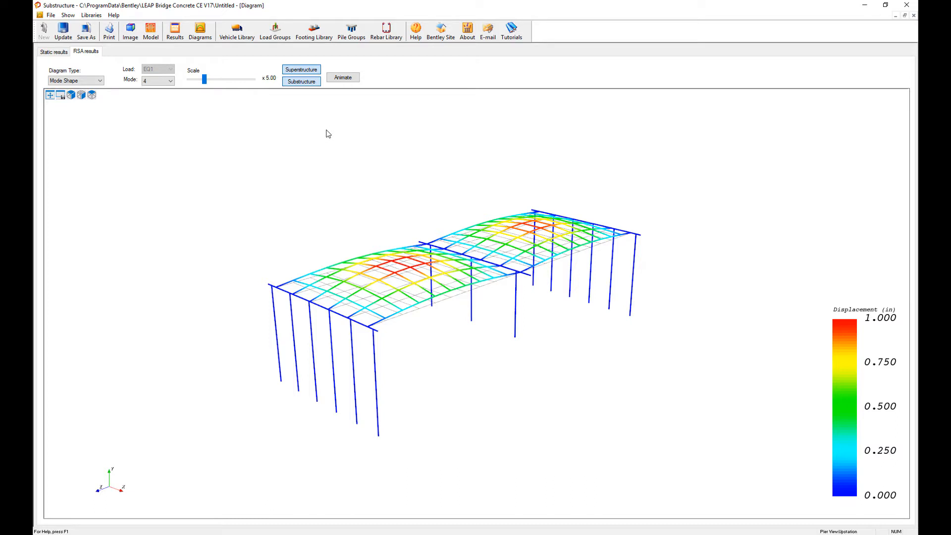
pyautogui.moveTo(603, 91)
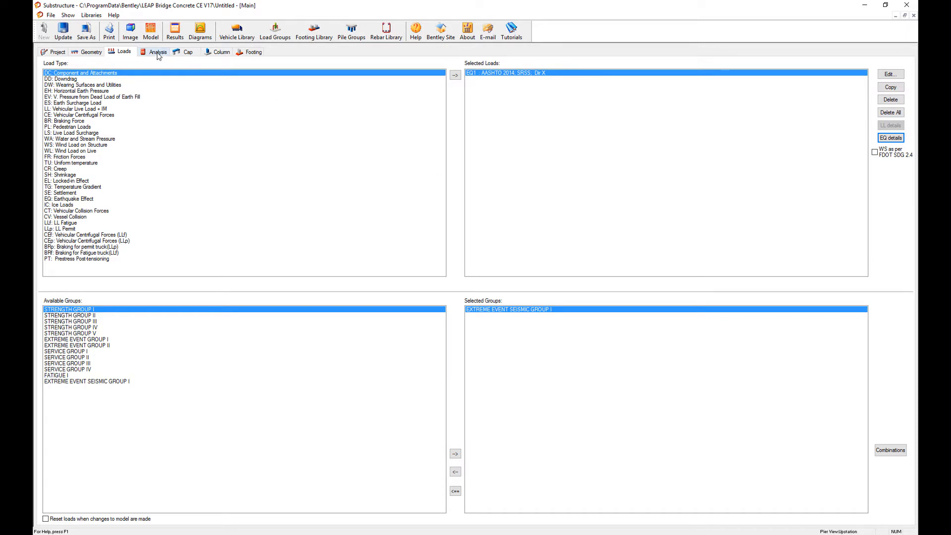
# - Check Seismic A/D settings (multimode response spectrum, 10 modes) and accept the default seismic design parameters
pyautogui.click(156, 52)
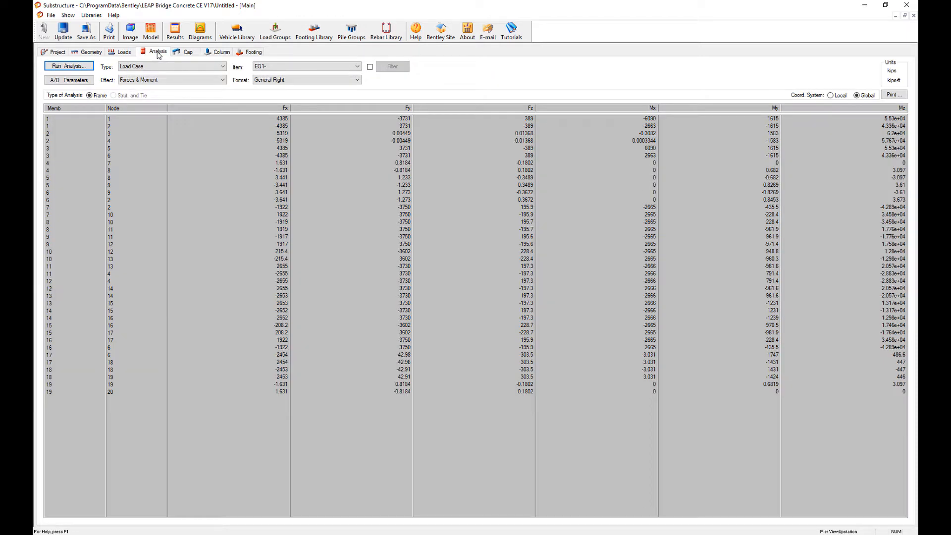
pyautogui.click(68, 80)
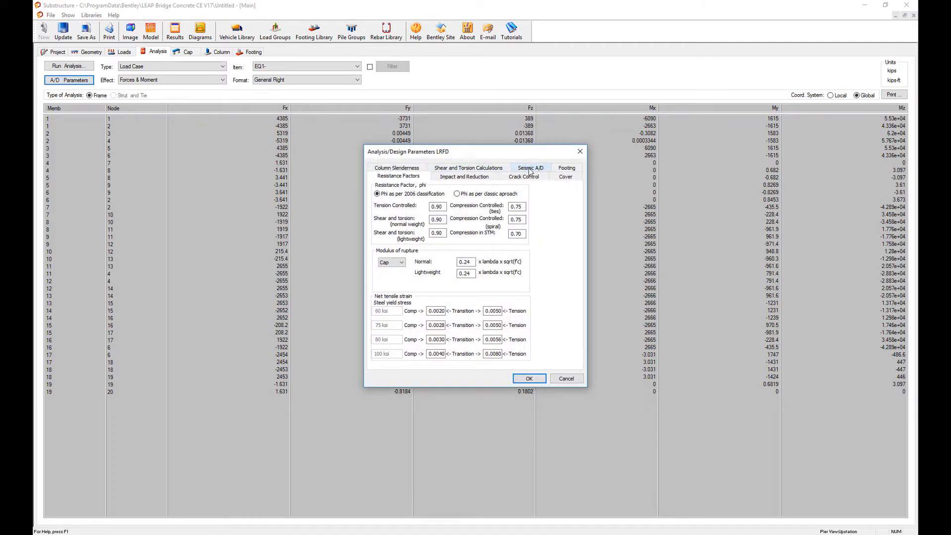
pyautogui.click(531, 168)
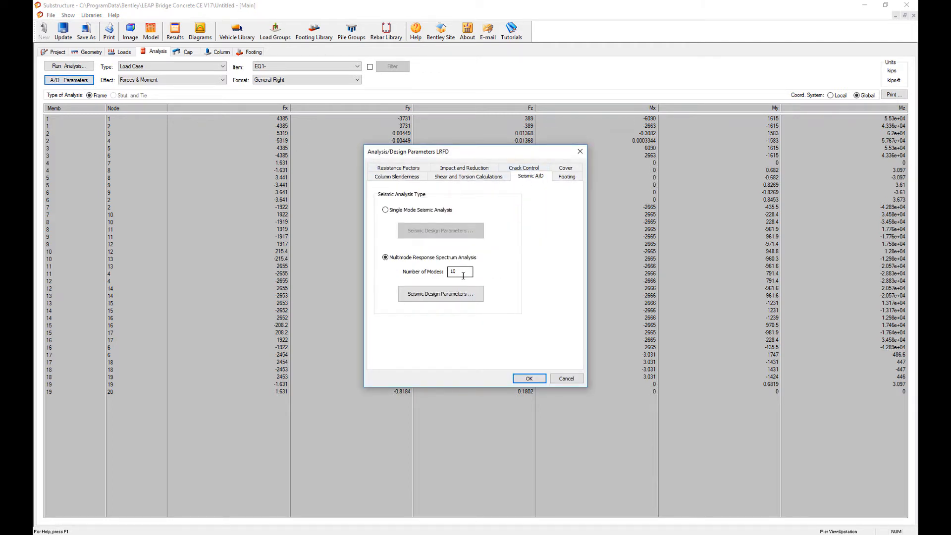
pyautogui.moveTo(437, 266)
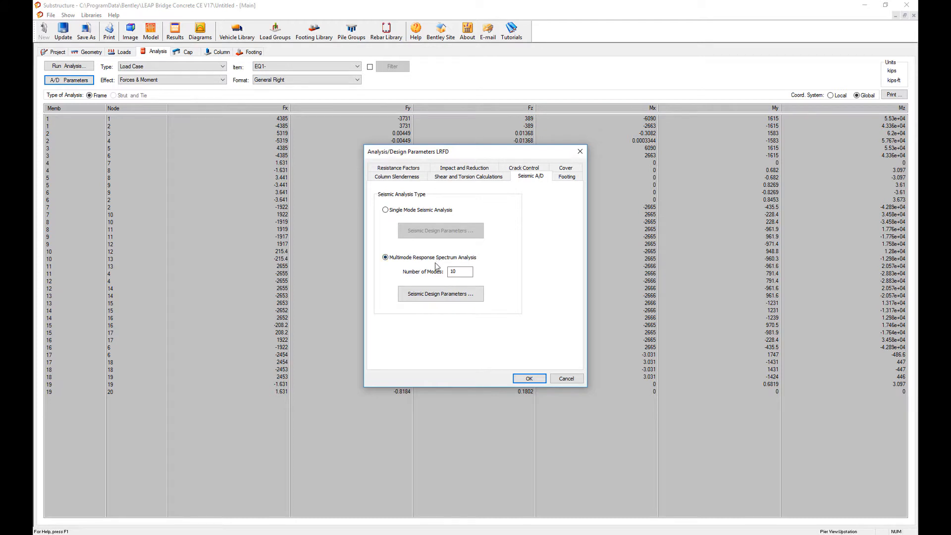
pyautogui.click(440, 294)
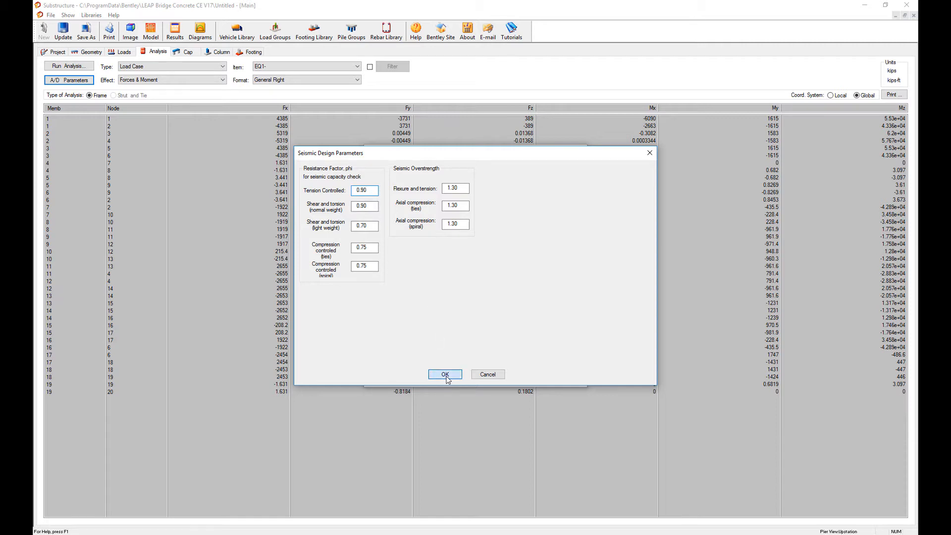
pyautogui.click(445, 374)
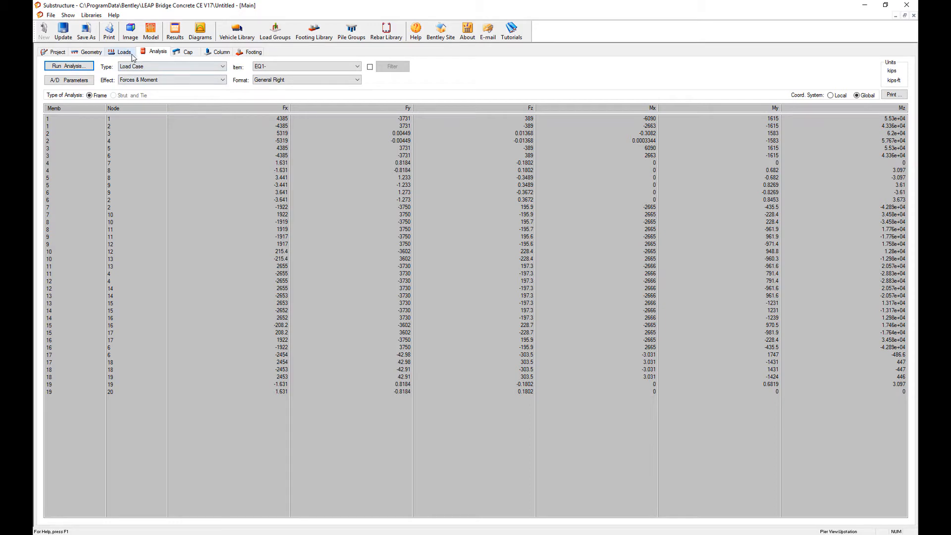
# - Show the RSA Displacement diagram for EQ1 with the deformation scale set to x0.33
pyautogui.click(200, 31)
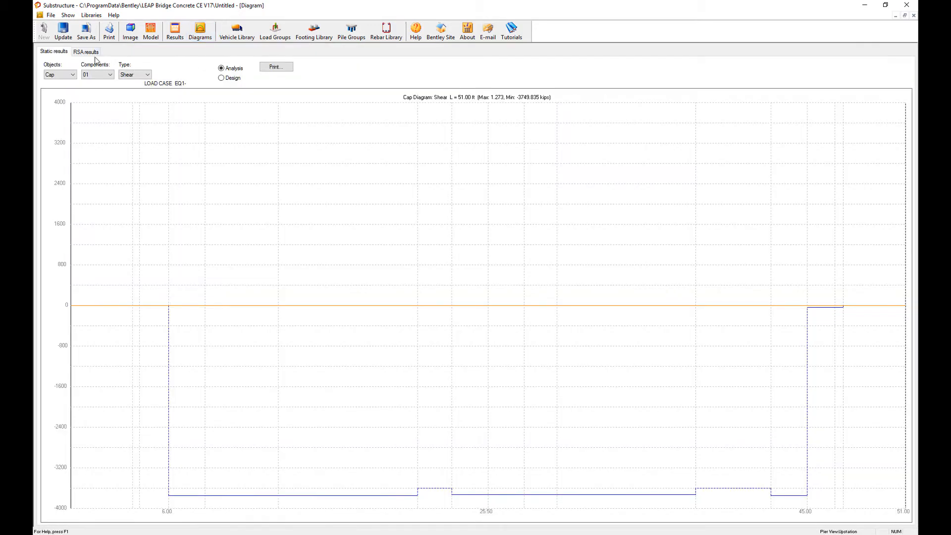
pyautogui.click(88, 52)
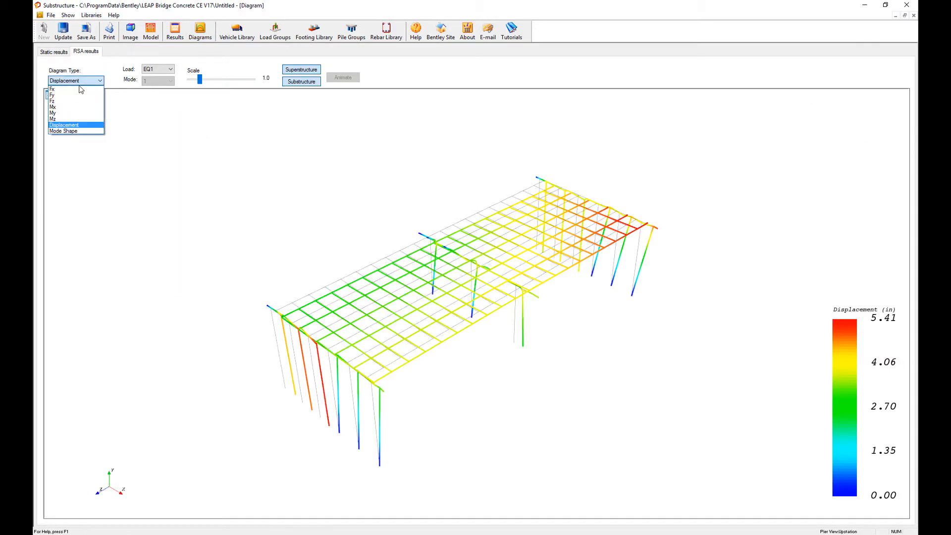
pyautogui.click(73, 124)
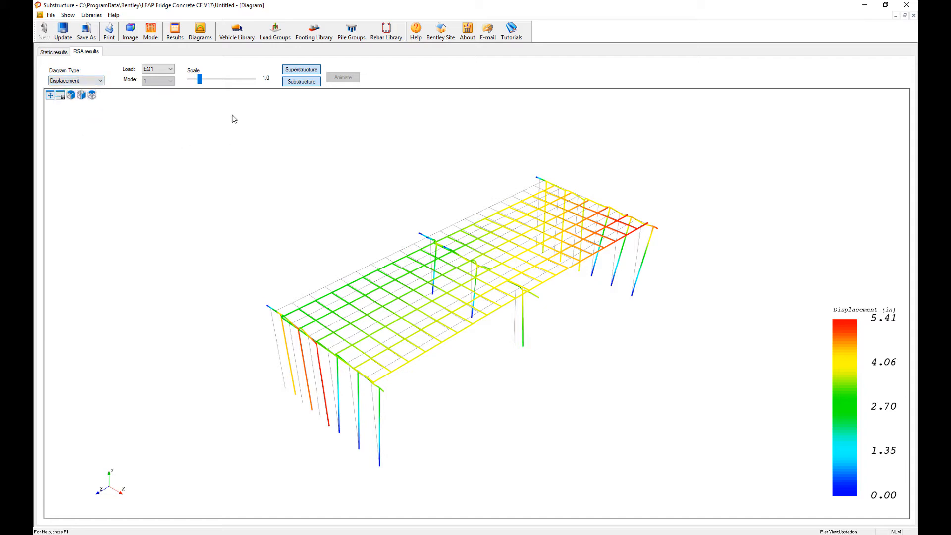
pyautogui.moveTo(199, 78); pyautogui.dragTo(203, 79)
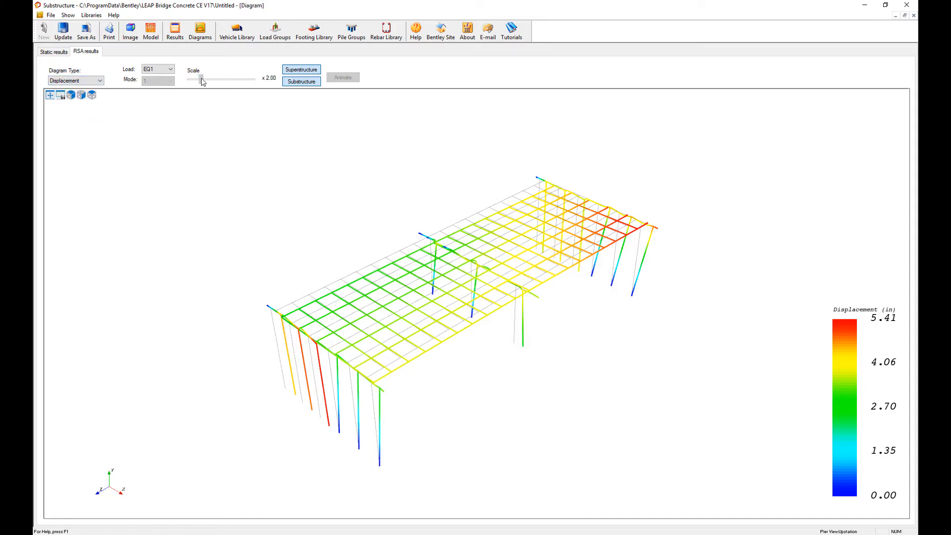
pyautogui.moveTo(204, 79); pyautogui.dragTo(191, 79)
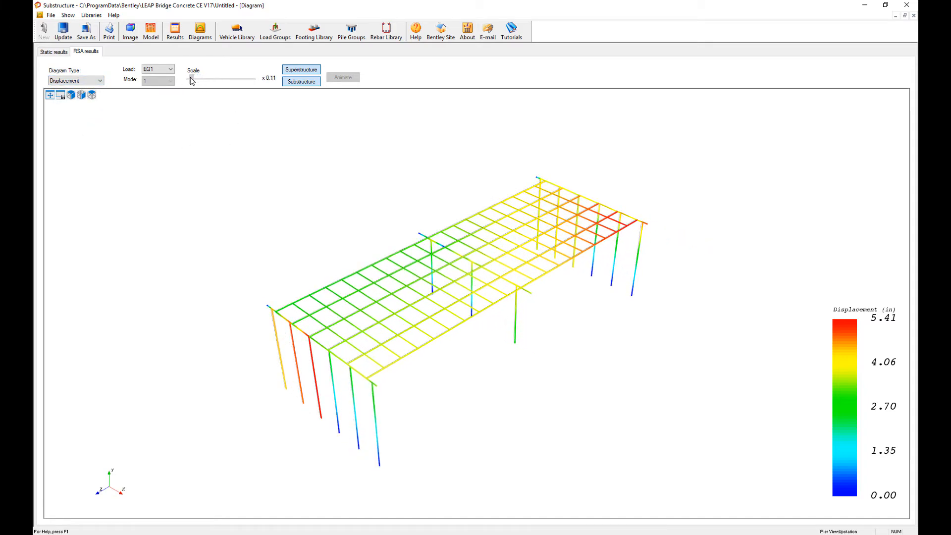
pyautogui.moveTo(192, 79); pyautogui.dragTo(197, 79)
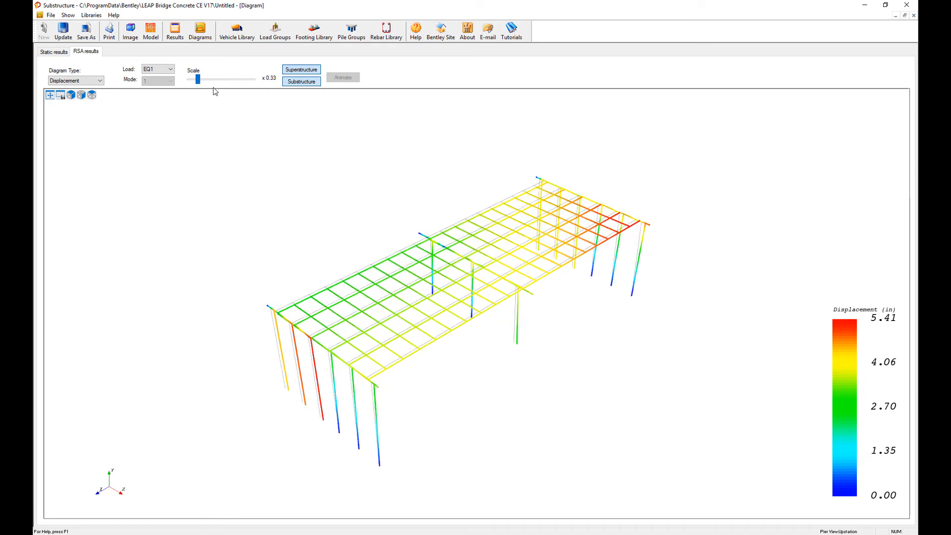
pyautogui.moveTo(684, 237)
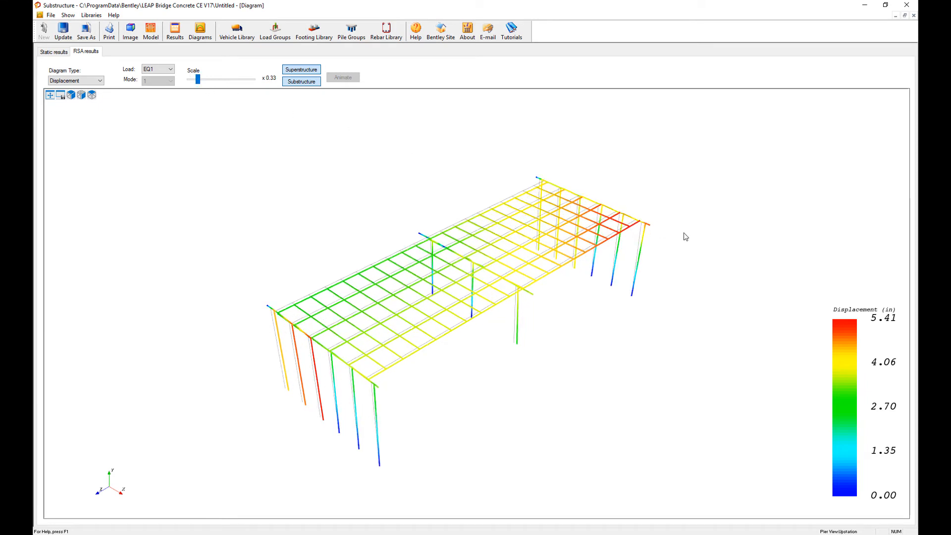
pyautogui.moveTo(792, 283)
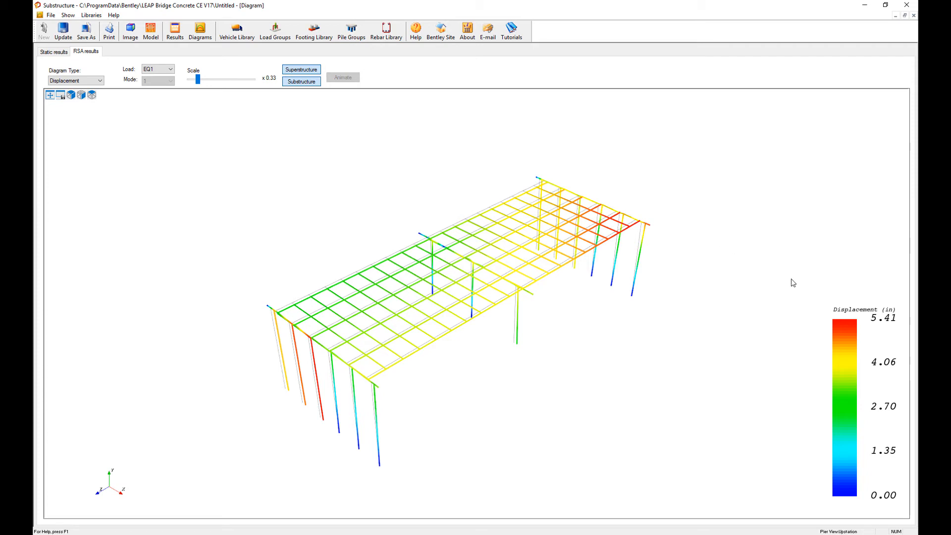